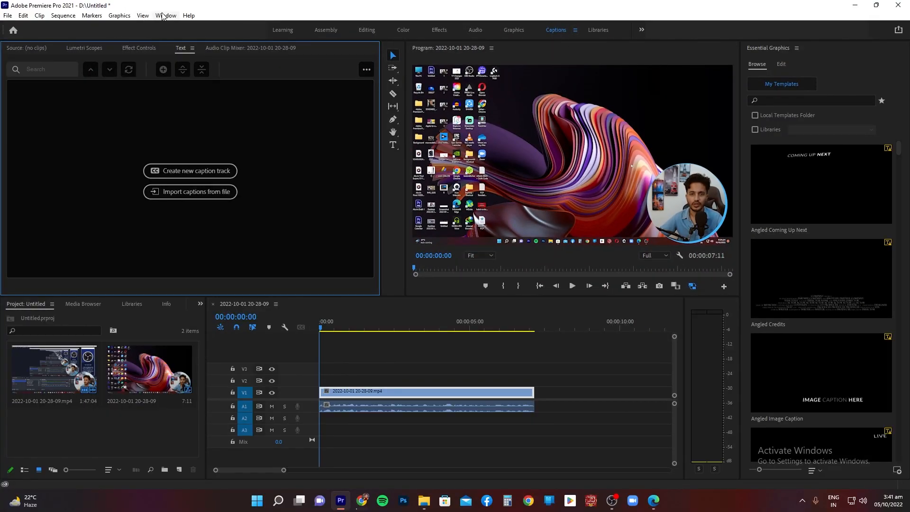
Step: Create a new caption track with Format kept as Subtitle
left_click(165, 15)
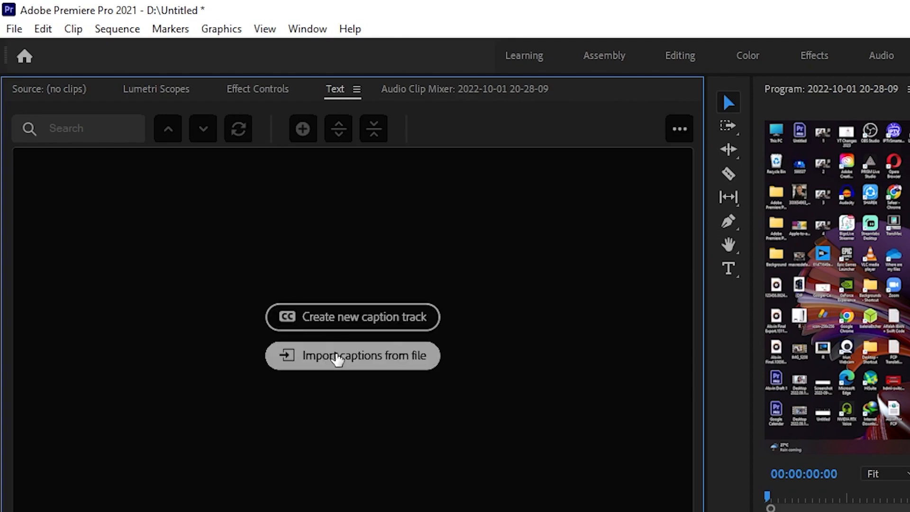
mouse_move(320, 379)
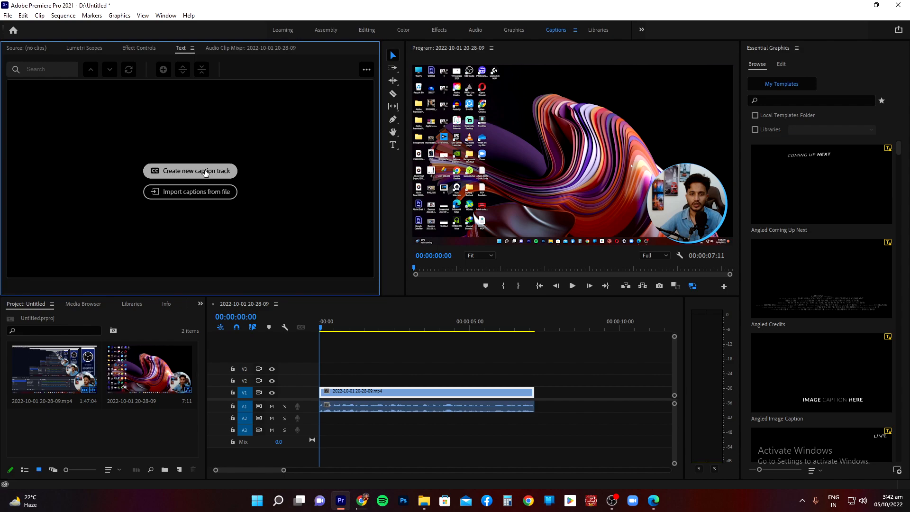
left_click(196, 170)
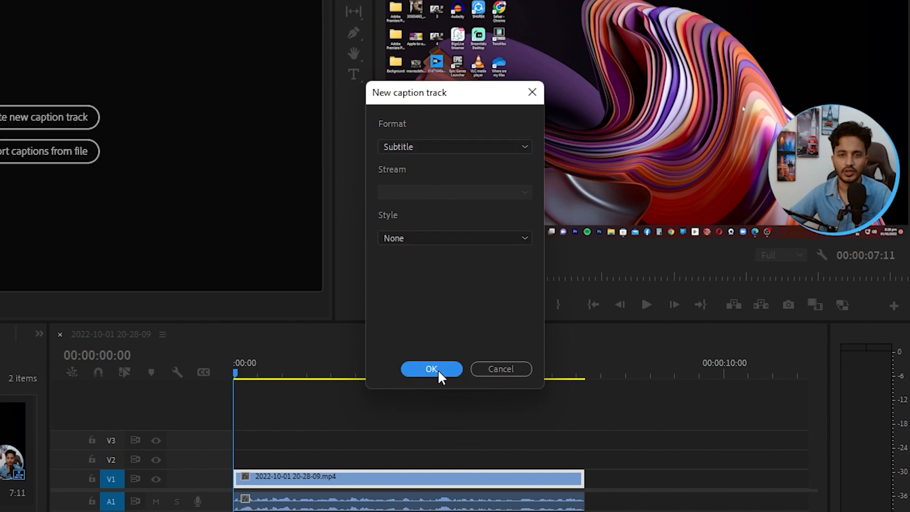
left_click(432, 369)
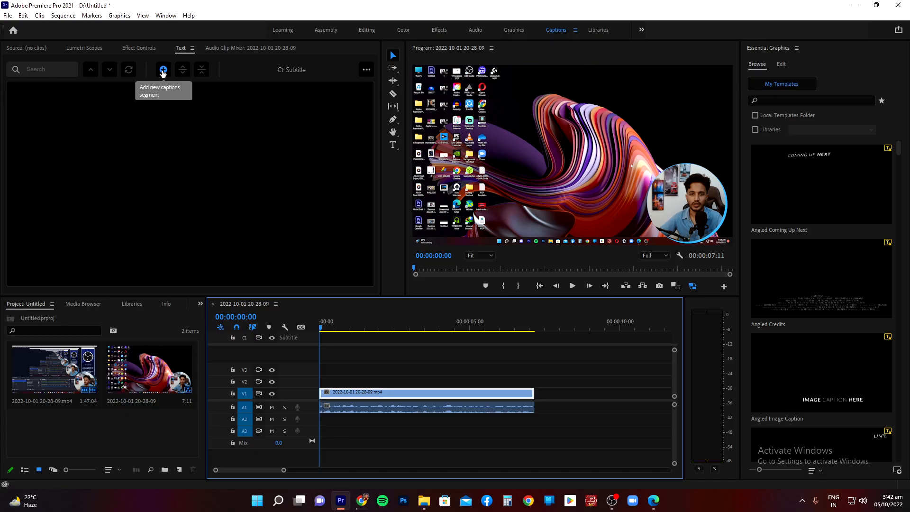
Step: Add a first caption segment on C1 and stretch its end to the playhead at 02:06
left_click(164, 69)
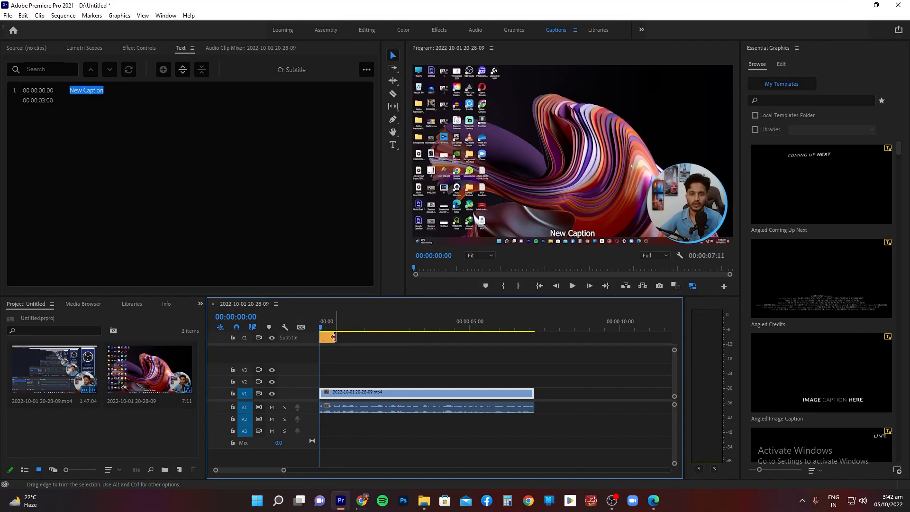
left_click_drag(334, 337, 323, 338)
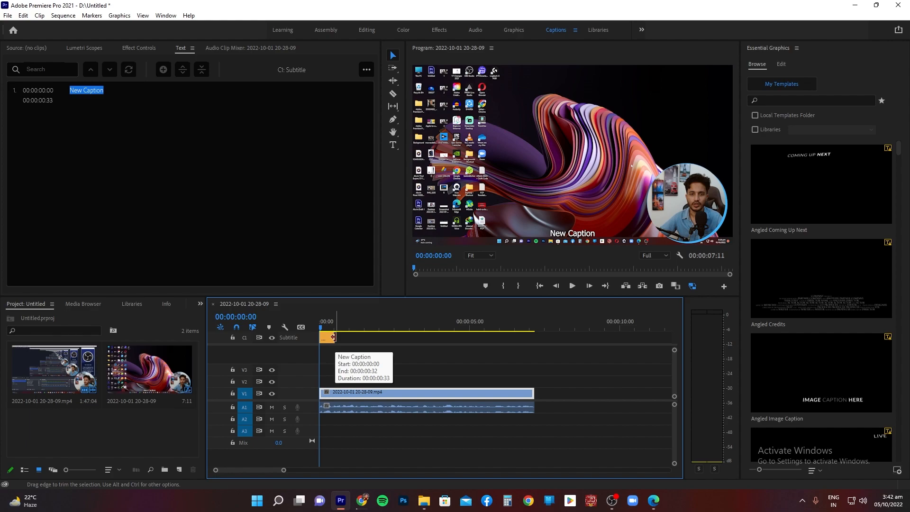
left_click(573, 286)
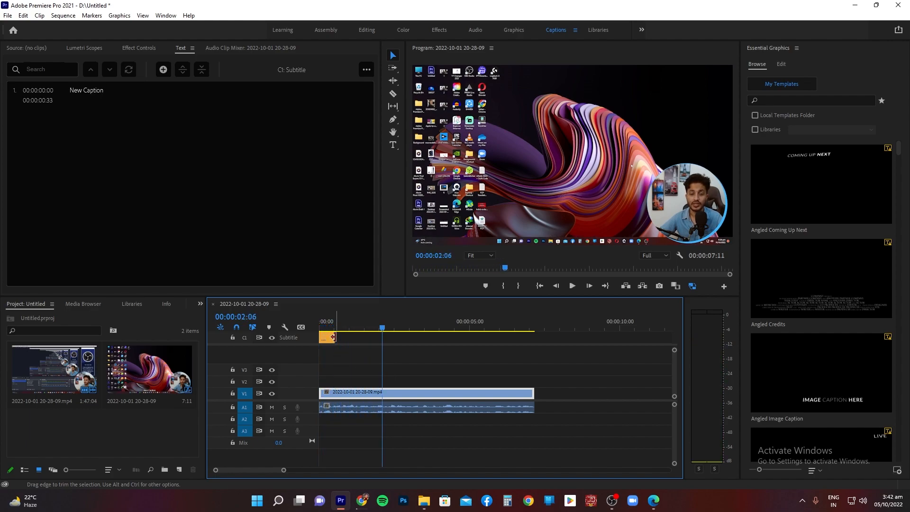
left_click_drag(332, 337, 357, 338)
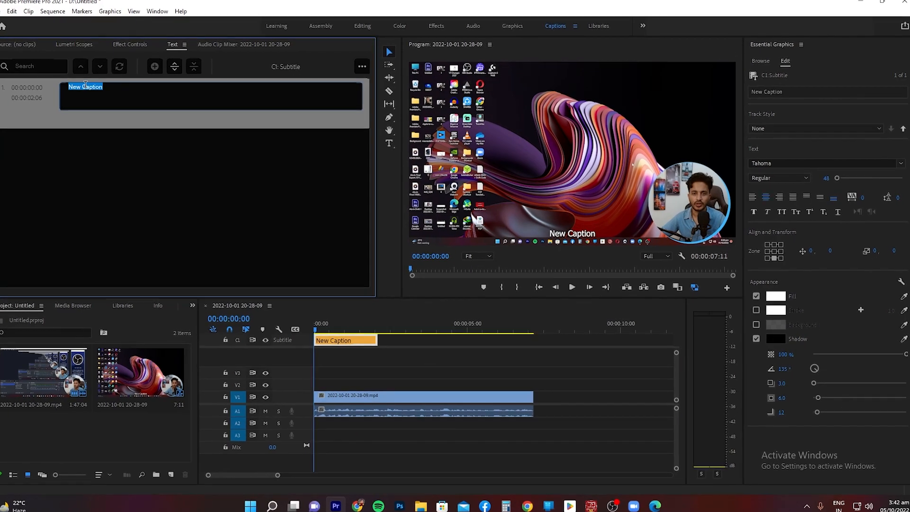
Step: Replace 'New Caption' with 'Welcome back to my channel I hope you are doing well' and play back to check
type("Welcome back to my channel I hope you are doing well")
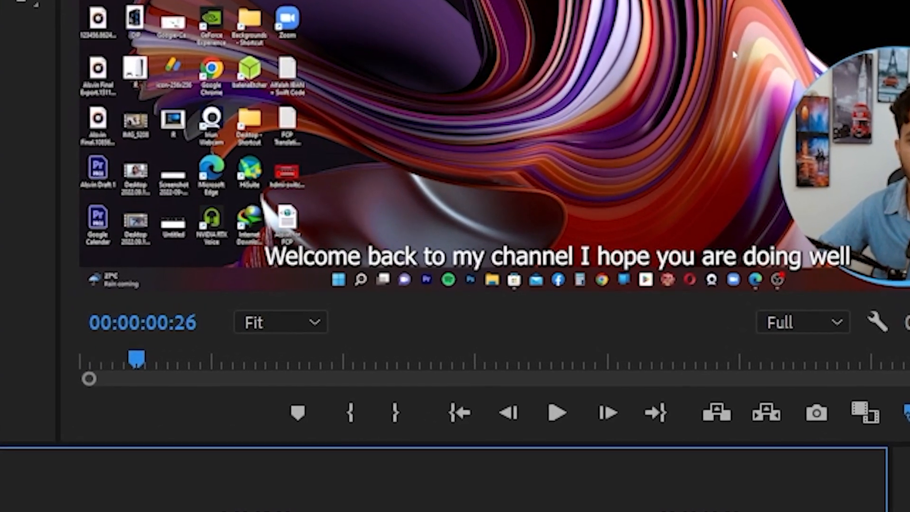
left_click(558, 424)
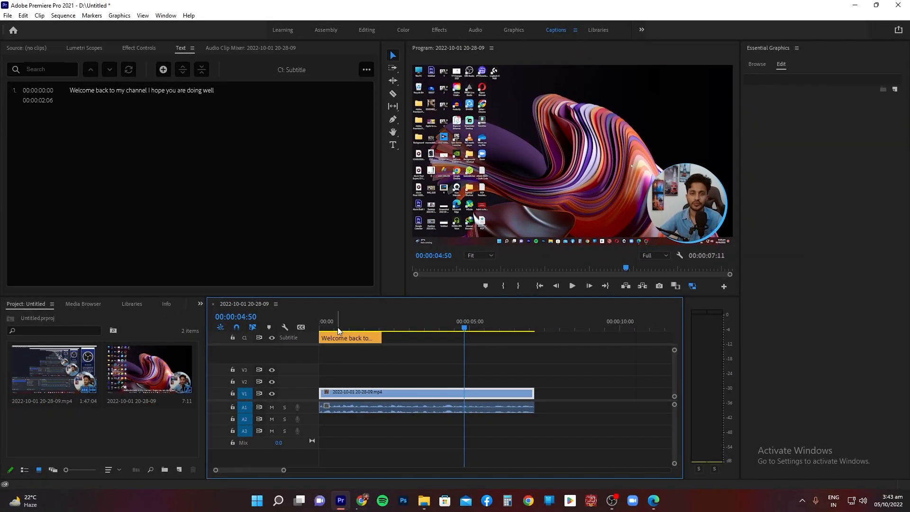
mouse_move(344, 294)
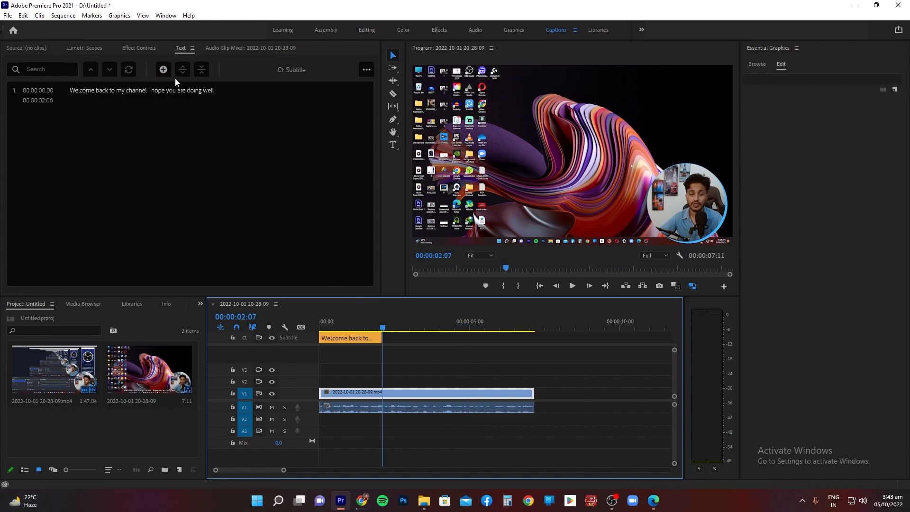
Step: Add caption 2 reading 'In today's video, we'll learn how to fix lag issues' ending at 05:07
left_click(163, 69)
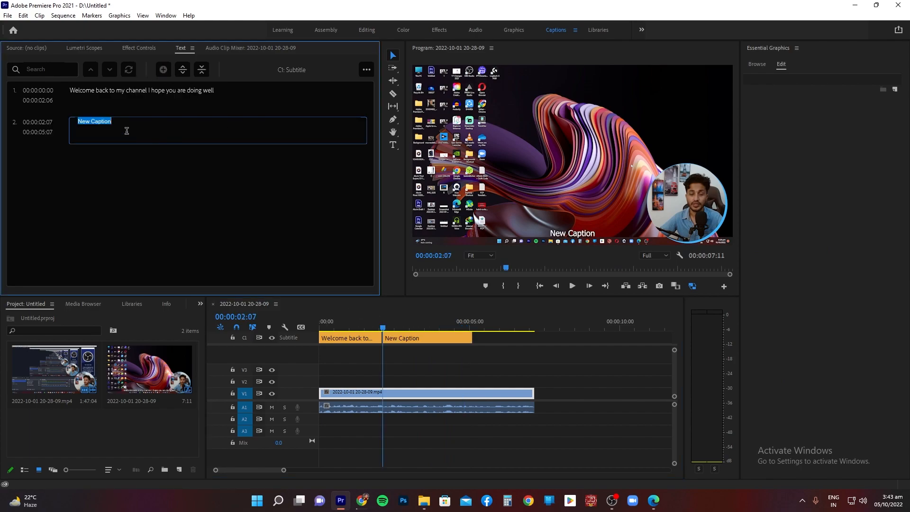
type("In today's")
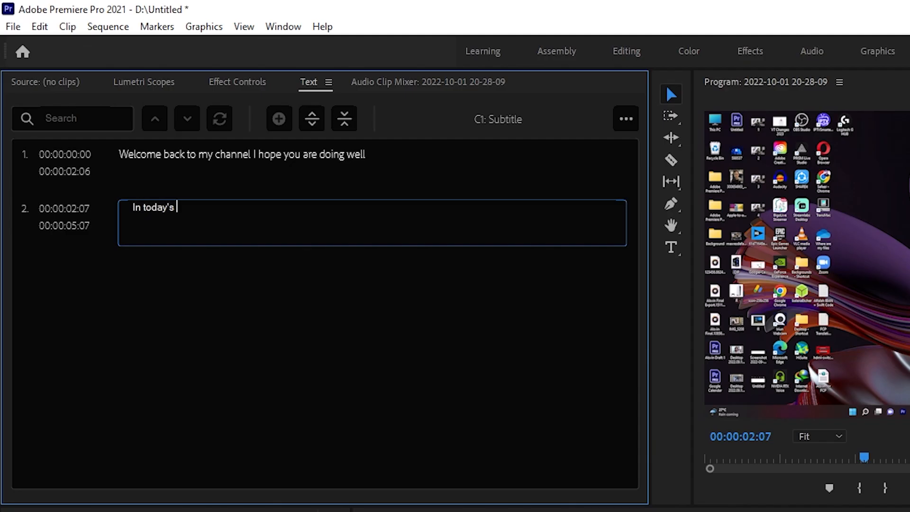
type("video, w")
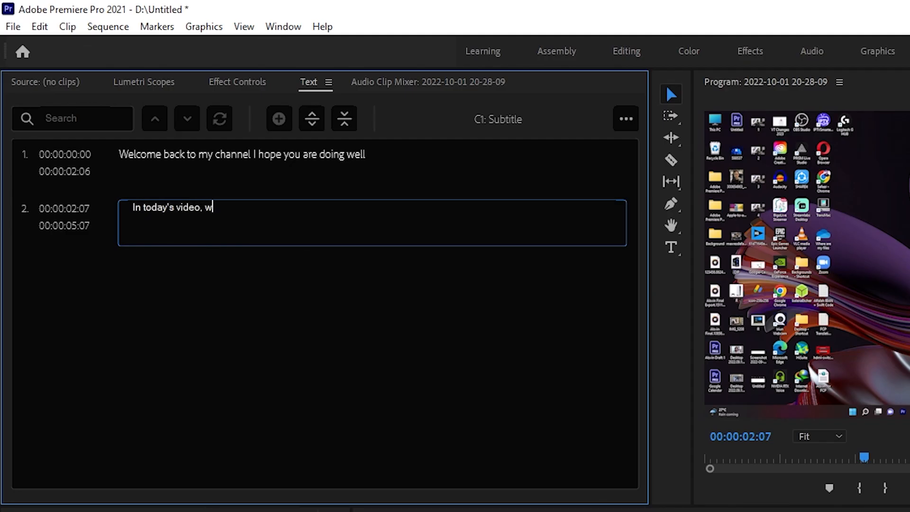
type("e'll learn how to fix lag issues")
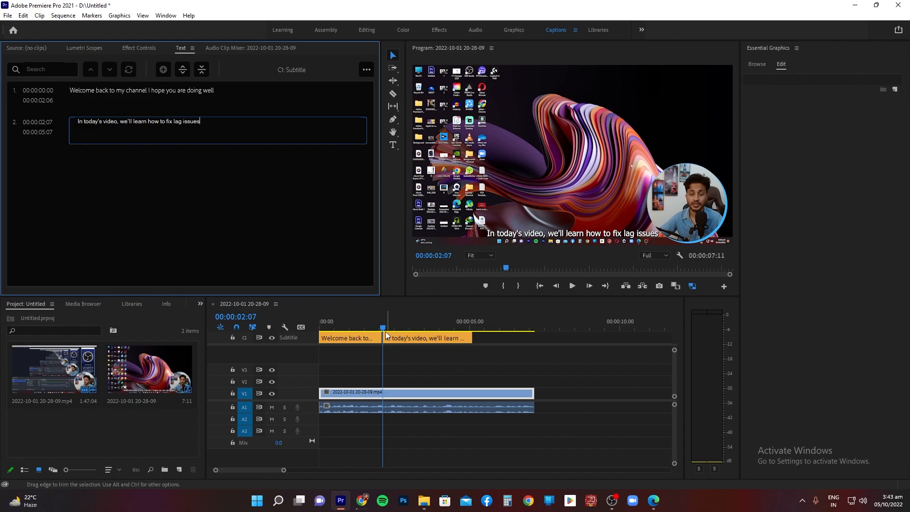
left_click(572, 287)
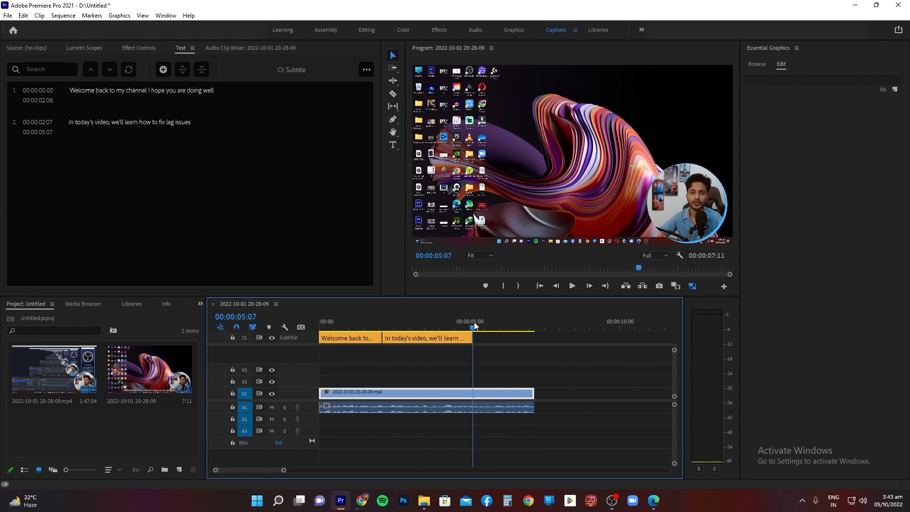
Step: Add caption 3 at 05:07 reading 'If you are someone who streams using OBS'
left_click(163, 70)
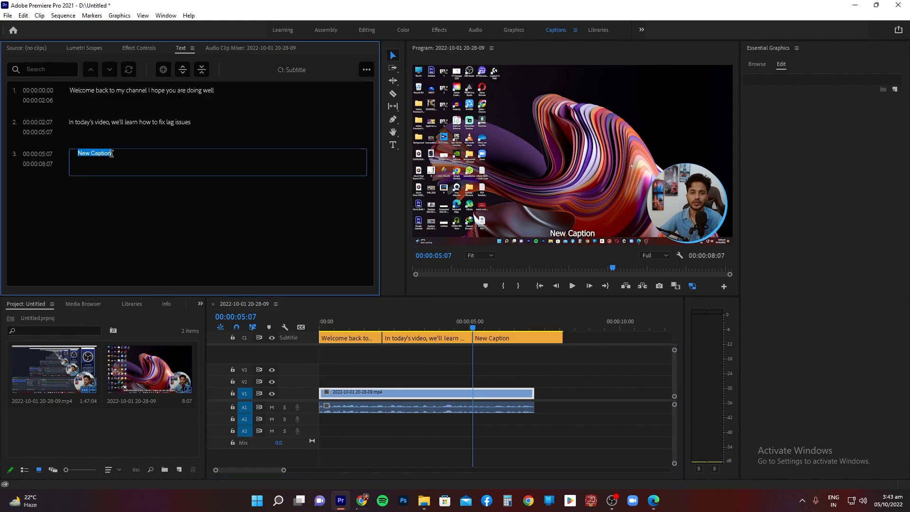
type("If yu")
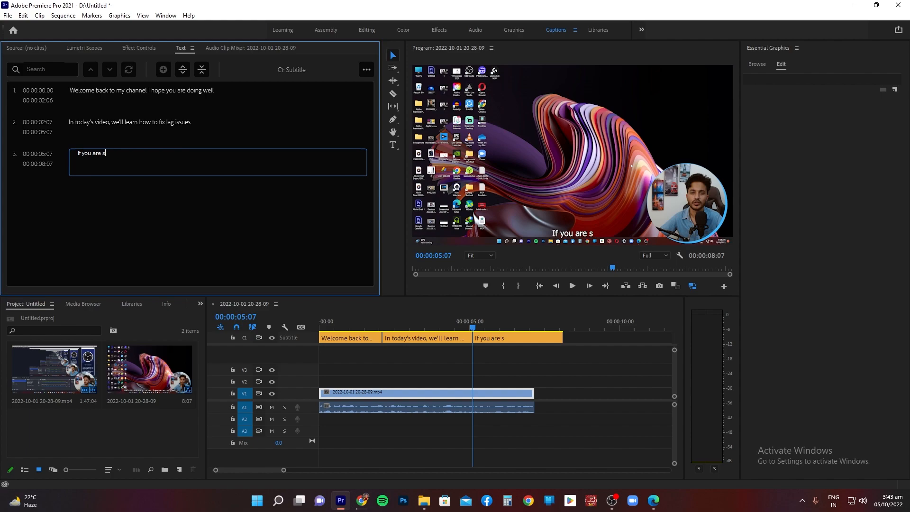
type("omeone who s")
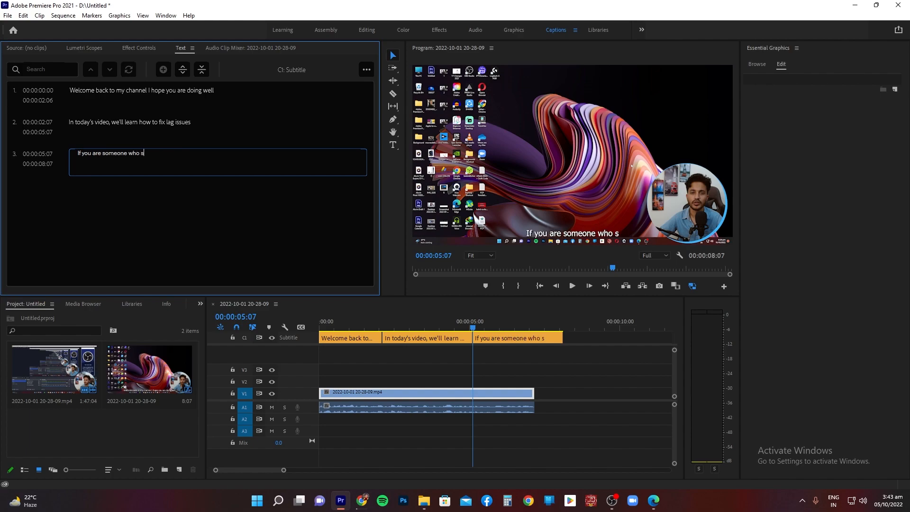
type("treams using")
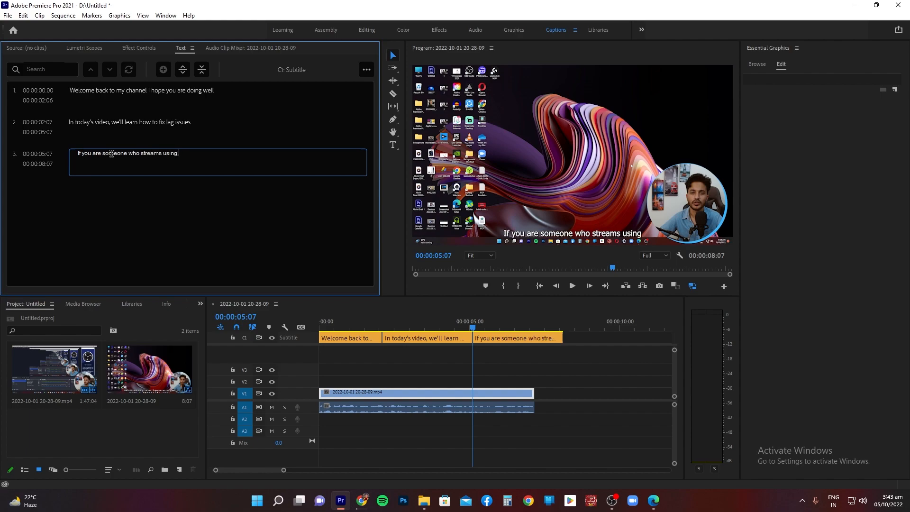
type("OBS")
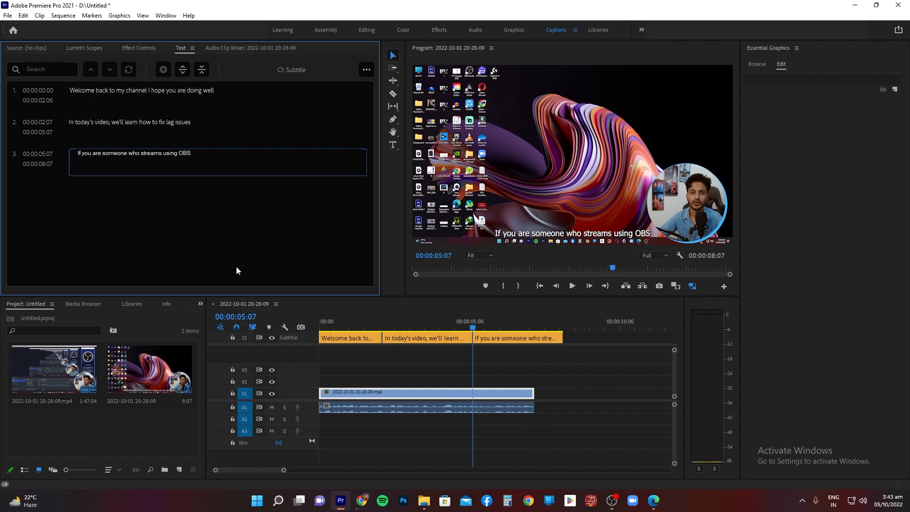